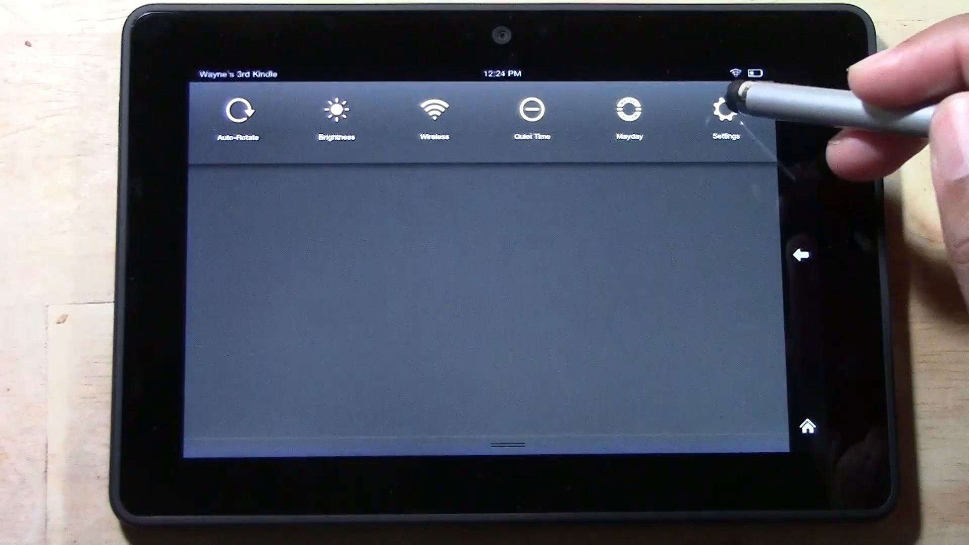
- Open Settings and go to Device, showing battery at 32% with percentage display off
{"action": "left_click", "coordinate": [726, 111]}
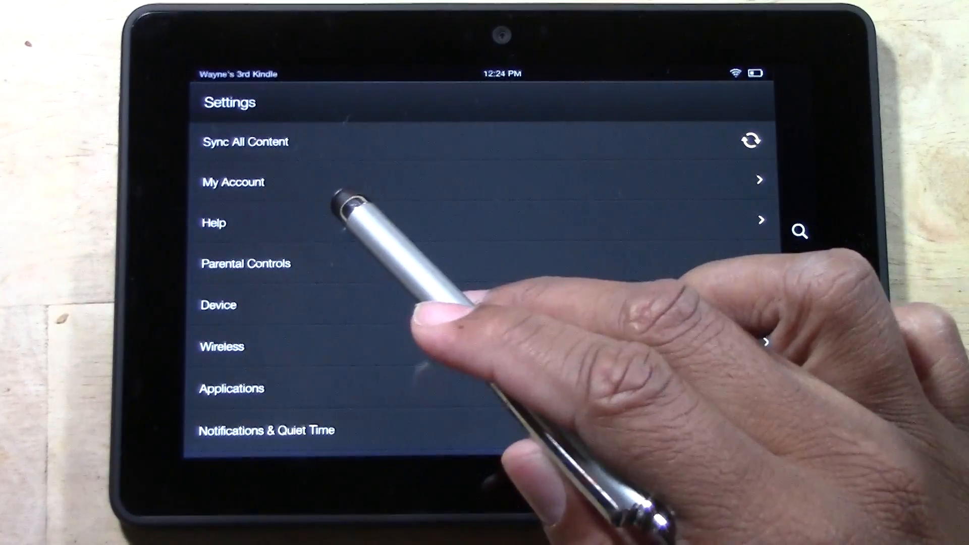
{"action": "left_click", "coordinate": [218, 305]}
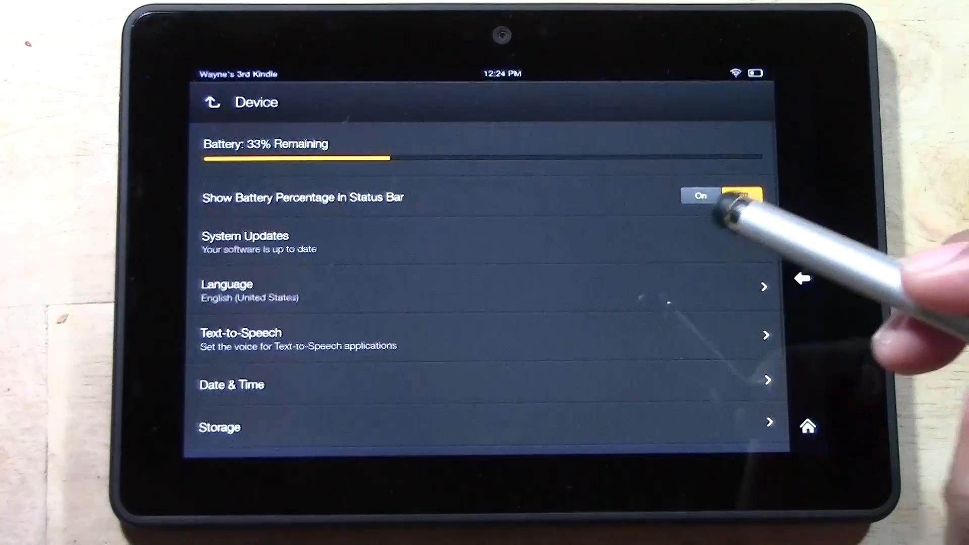
{"action": "left_click", "coordinate": [740, 196]}
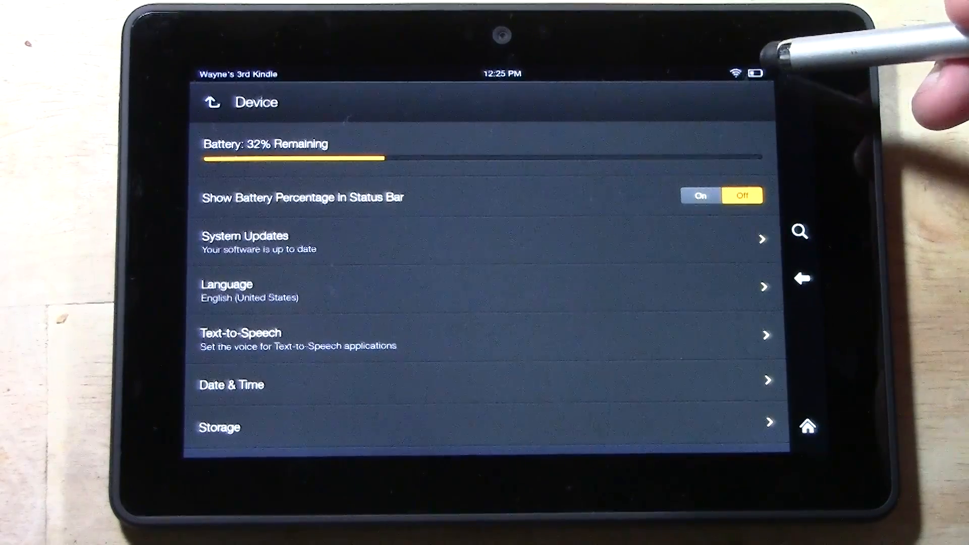
- Turn on Show Battery Percentage in Status Bar
{"action": "left_click", "coordinate": [700, 195]}
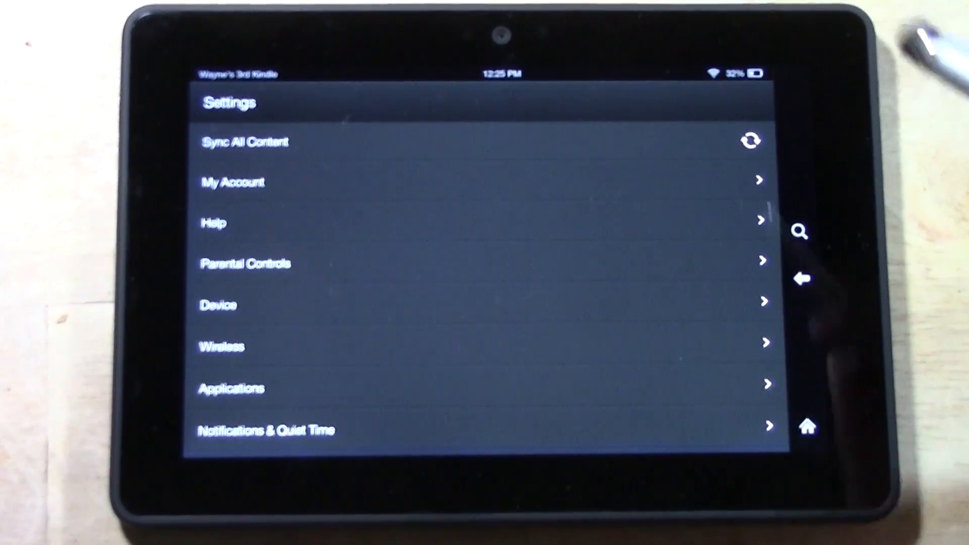
- In Keyboards > Keyboard Settings, set Sound on keypress to On
{"action": "scroll", "scroll_direction": "down", "scroll_amount": 3}
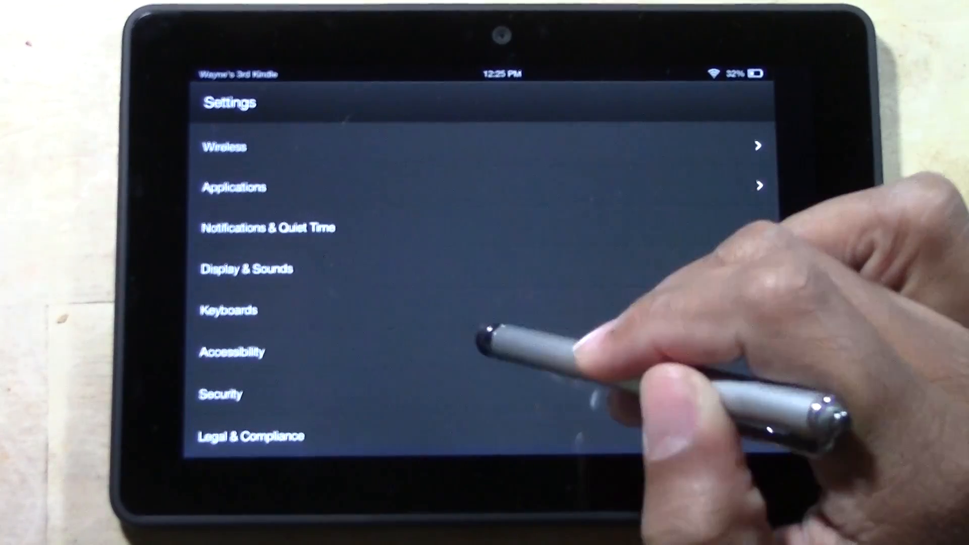
{"action": "mouse_move", "coordinate": [266, 309]}
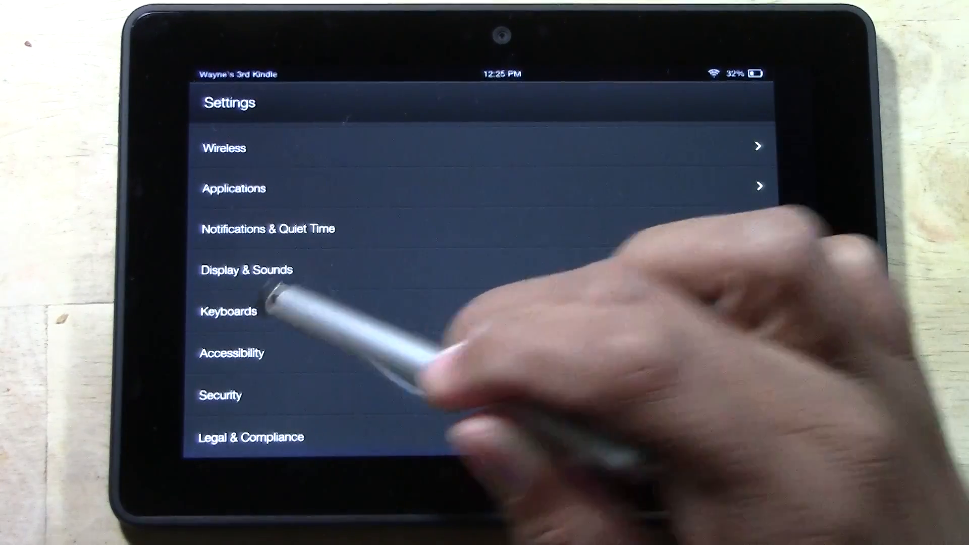
{"action": "left_click", "coordinate": [228, 311]}
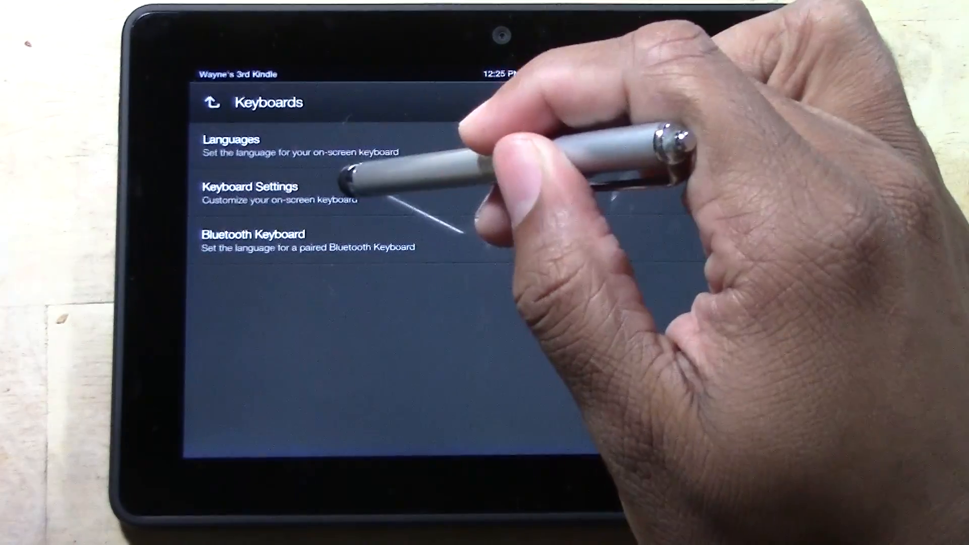
{"action": "left_click", "coordinate": [244, 187]}
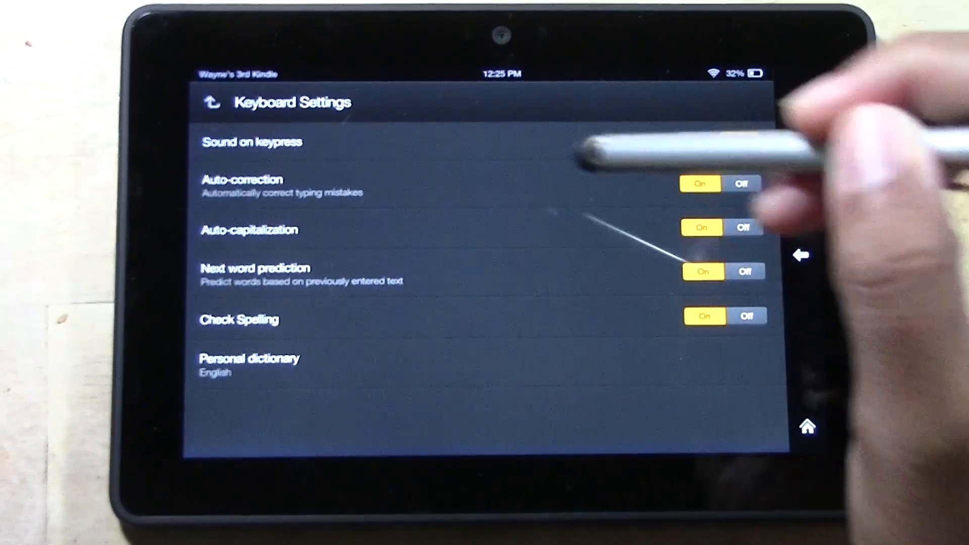
{"action": "left_click", "coordinate": [741, 141]}
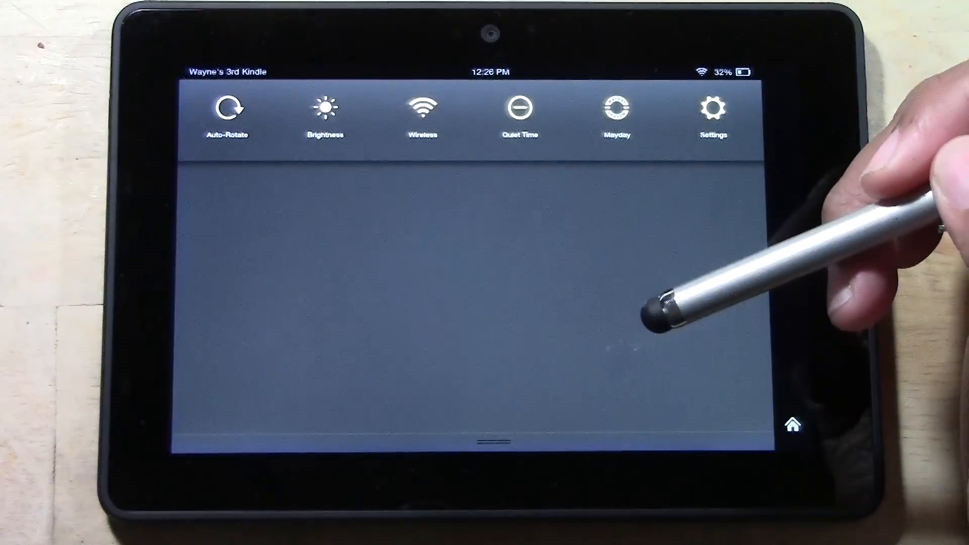
- Open Settings and show the Display Sleep choices, currently 30 seconds
{"action": "left_click", "coordinate": [713, 107]}
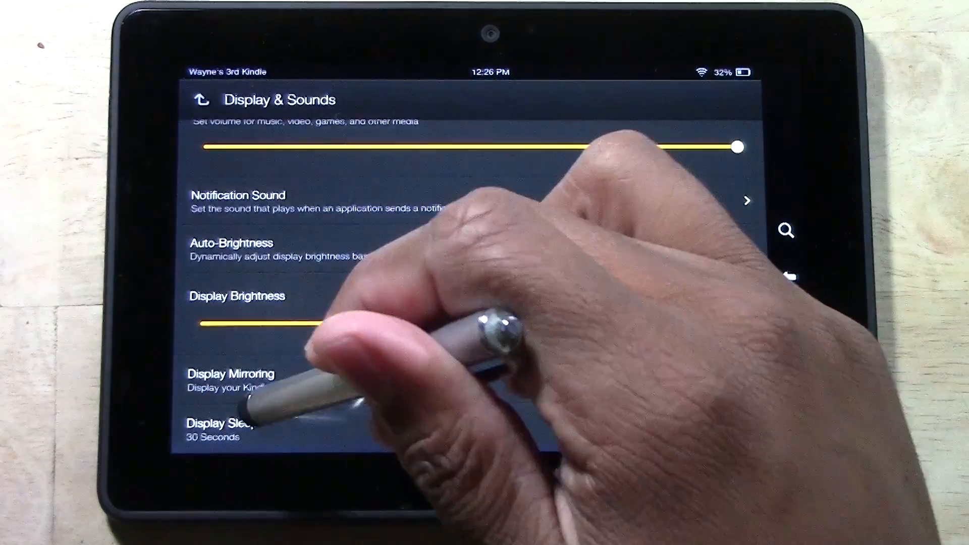
{"action": "left_click", "coordinate": [213, 429]}
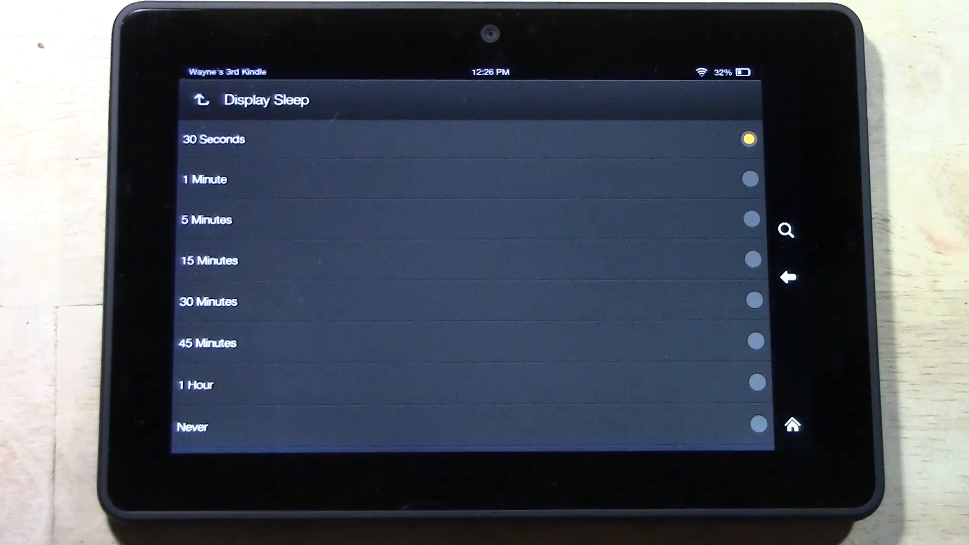